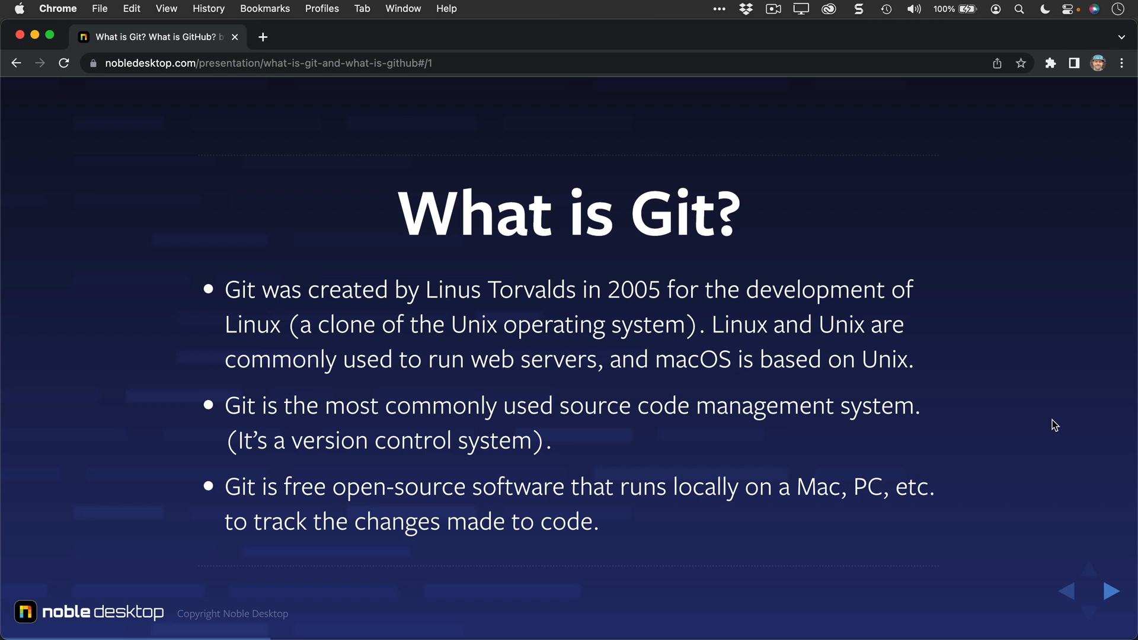
Advance the presentation from 'What is Git?' to the 'What does Git do?' slide.
click(1110, 591)
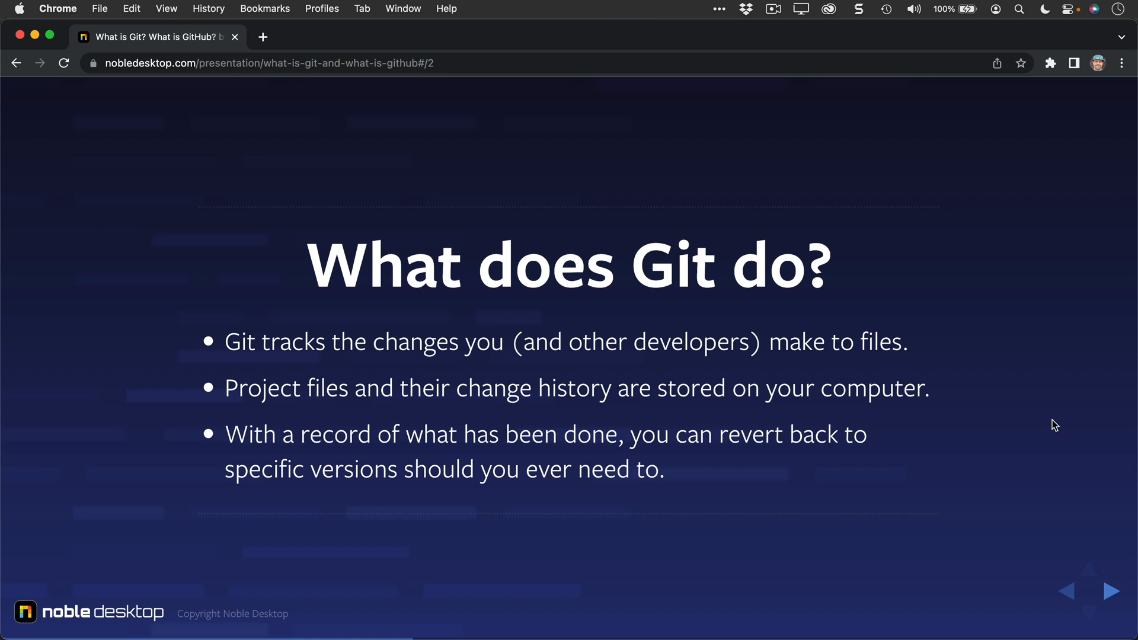
Advance to the 'How does Git track changes?' slide with its four bullet points.
click(1112, 590)
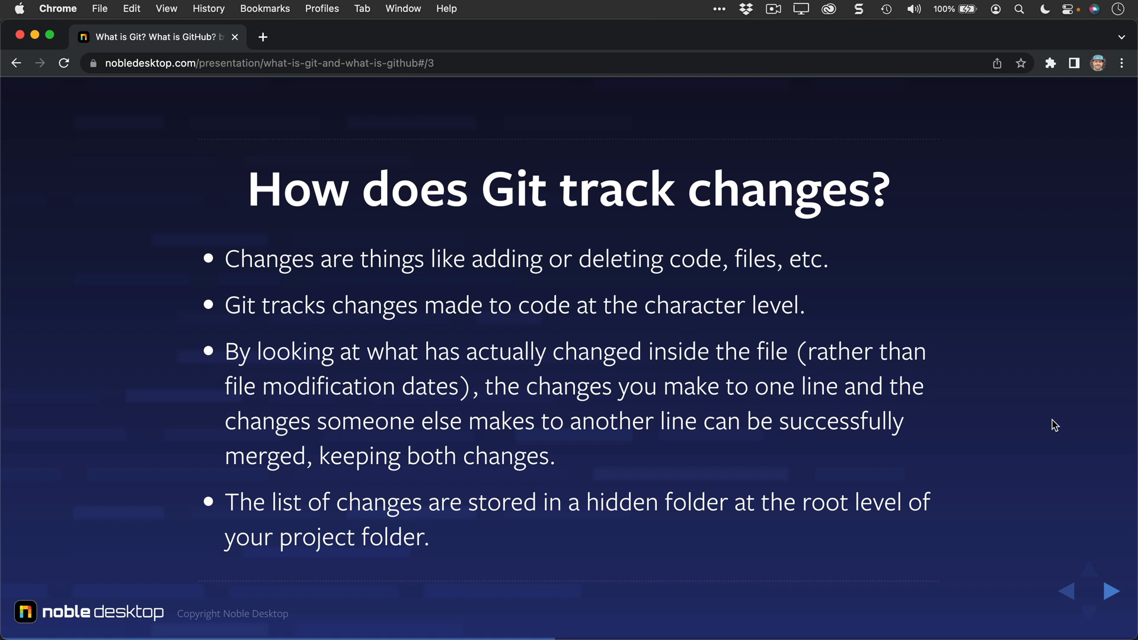
Advance through 'What is GitHub?' to the 'So how does GitHub work?' slide.
click(1110, 591)
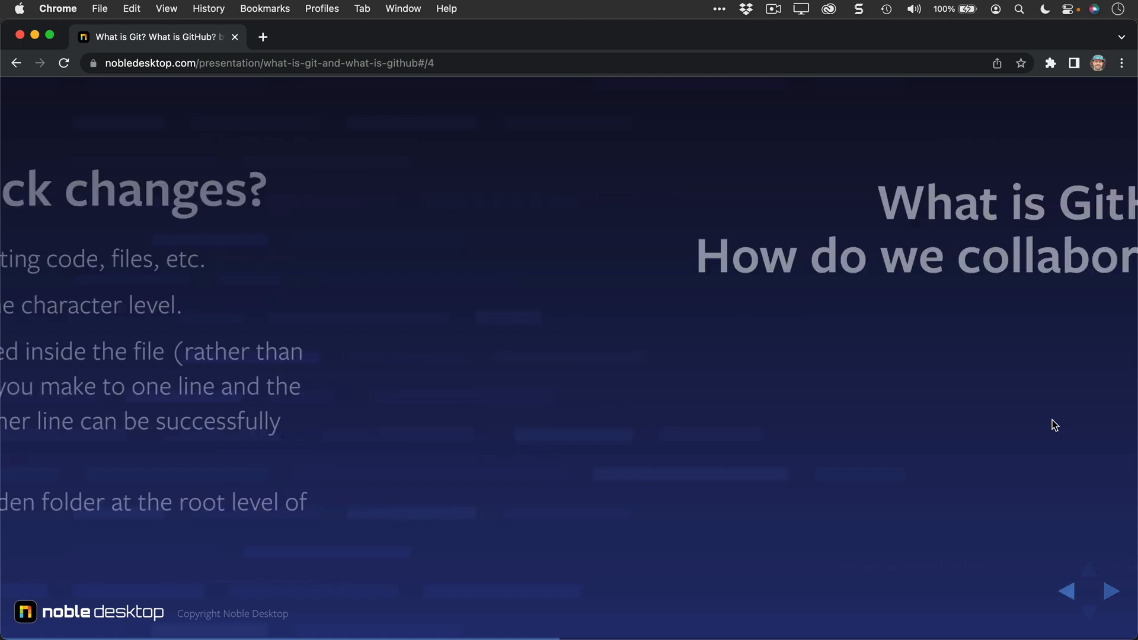
click(1110, 591)
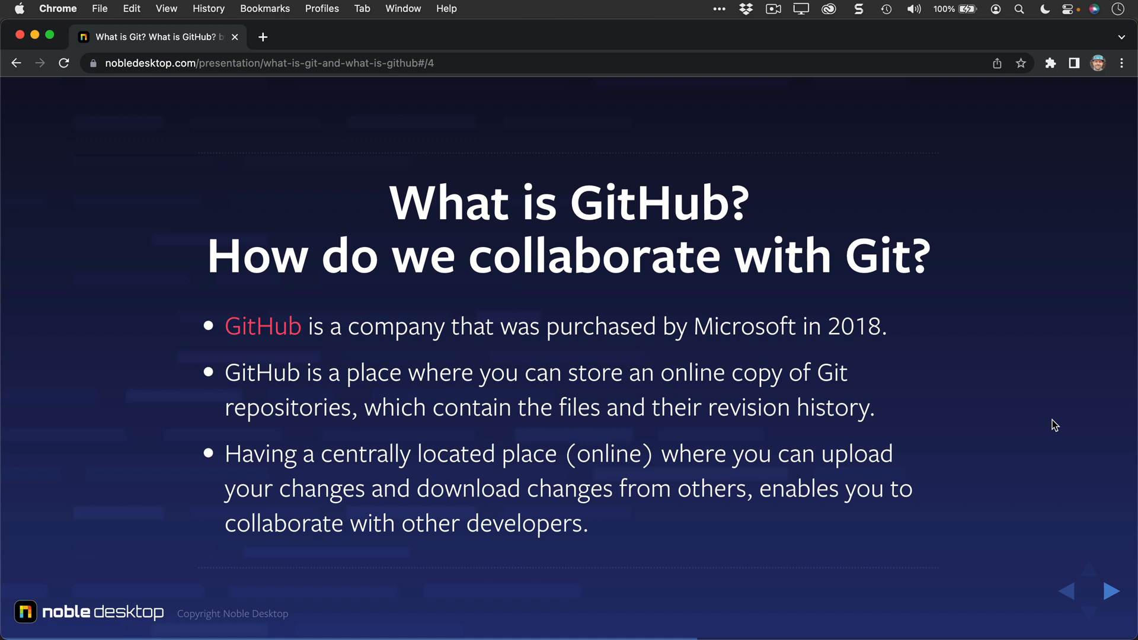
click(1112, 591)
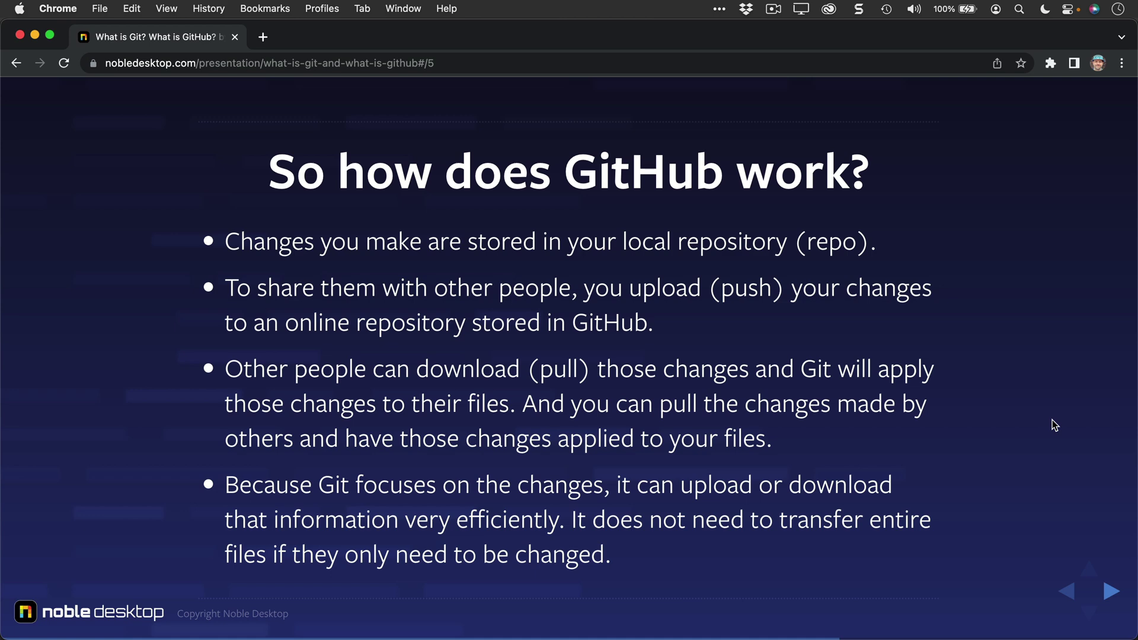
Advance to the 'Are there alternatives to GitHub?' slide showing its first bullet.
click(1110, 590)
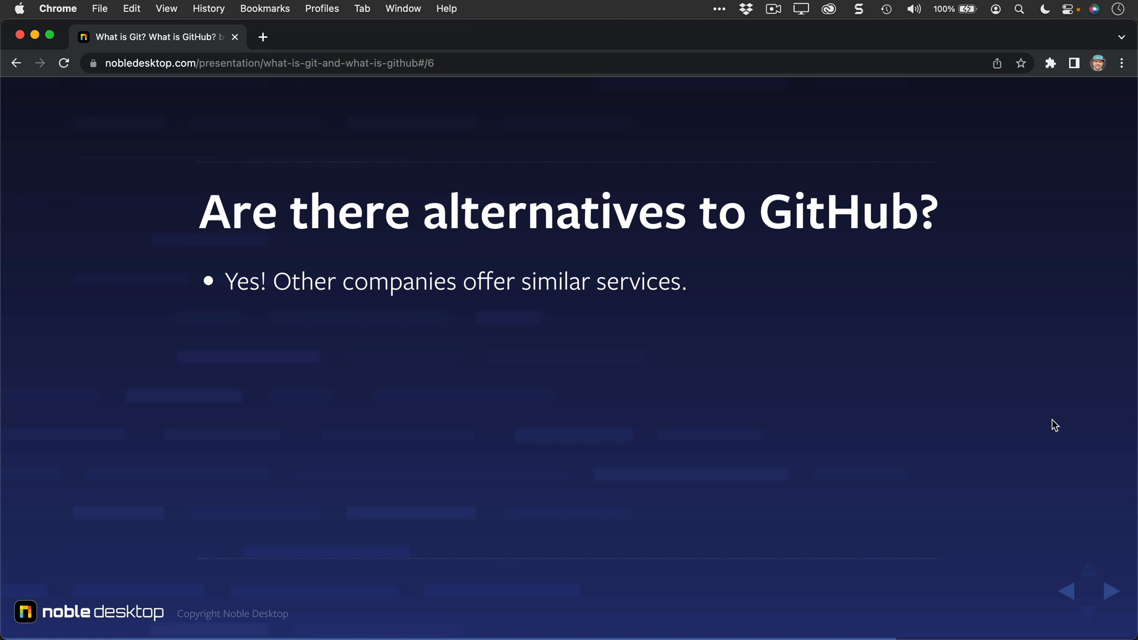
Reveal the Bitbucket and open-source hosting platform bullets on the alternatives slide.
click(1110, 591)
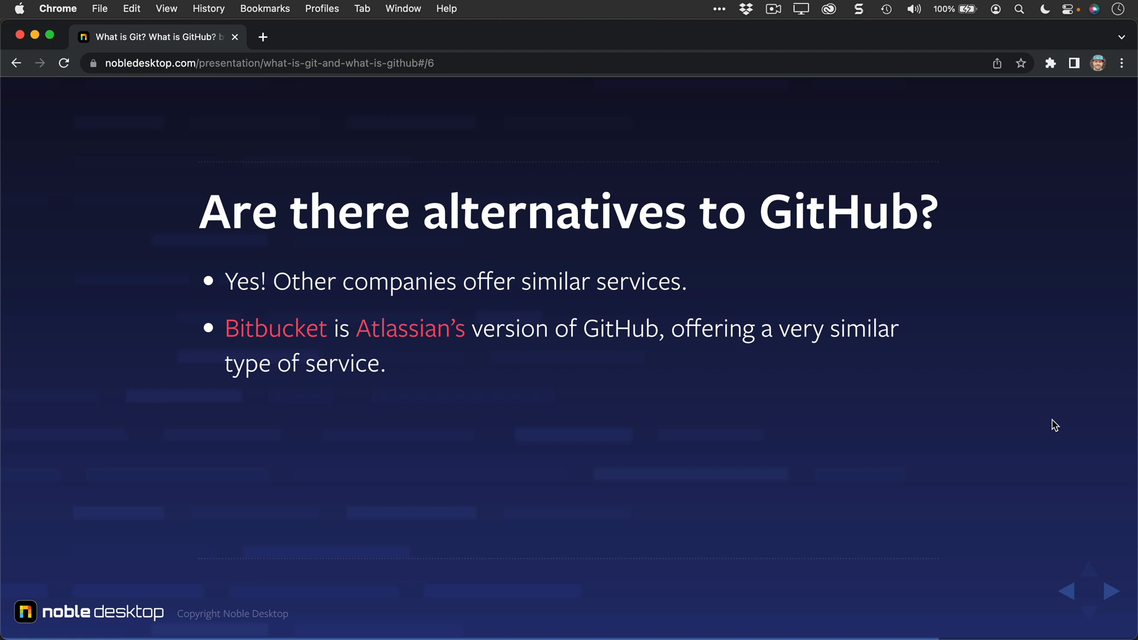
click(1110, 591)
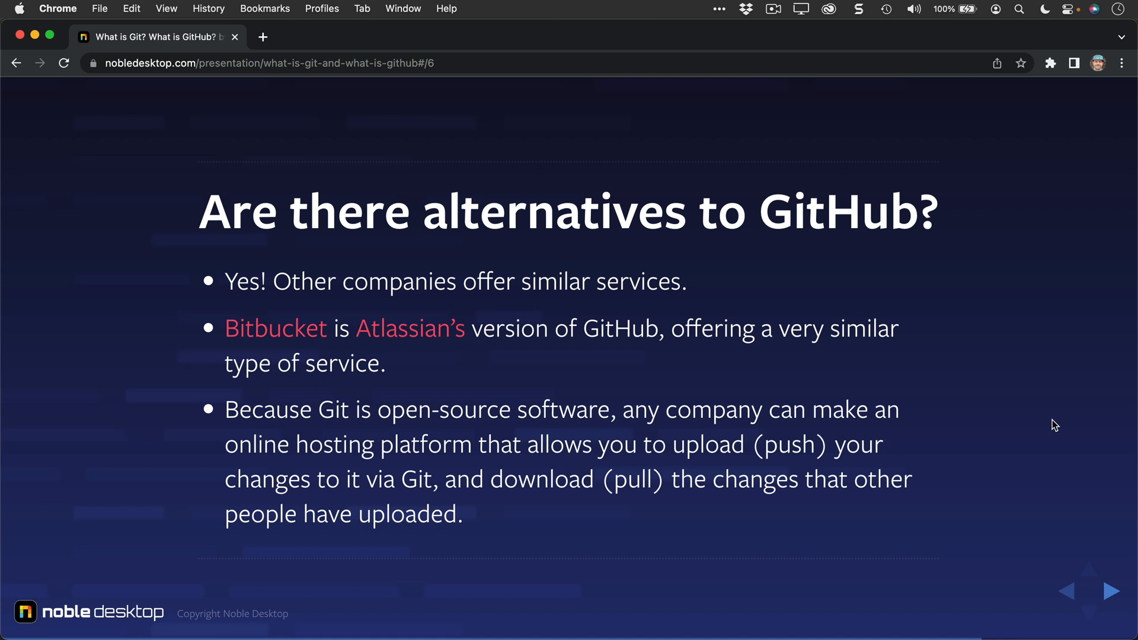
click(1112, 590)
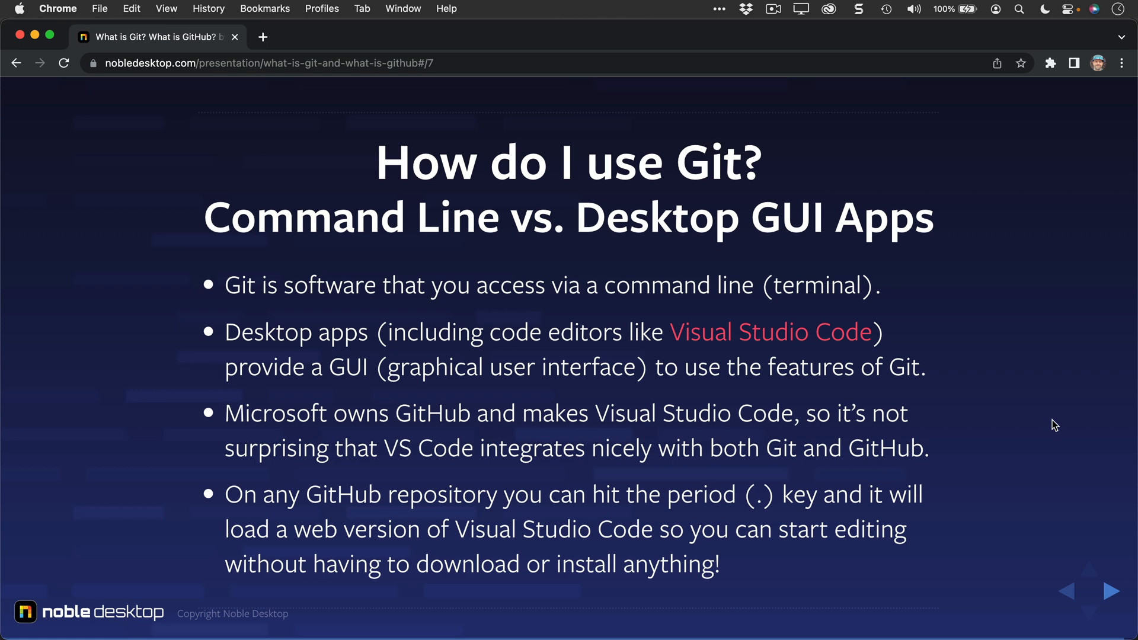
Advance to the closing Certificate Programs slide with coding class links.
click(1112, 592)
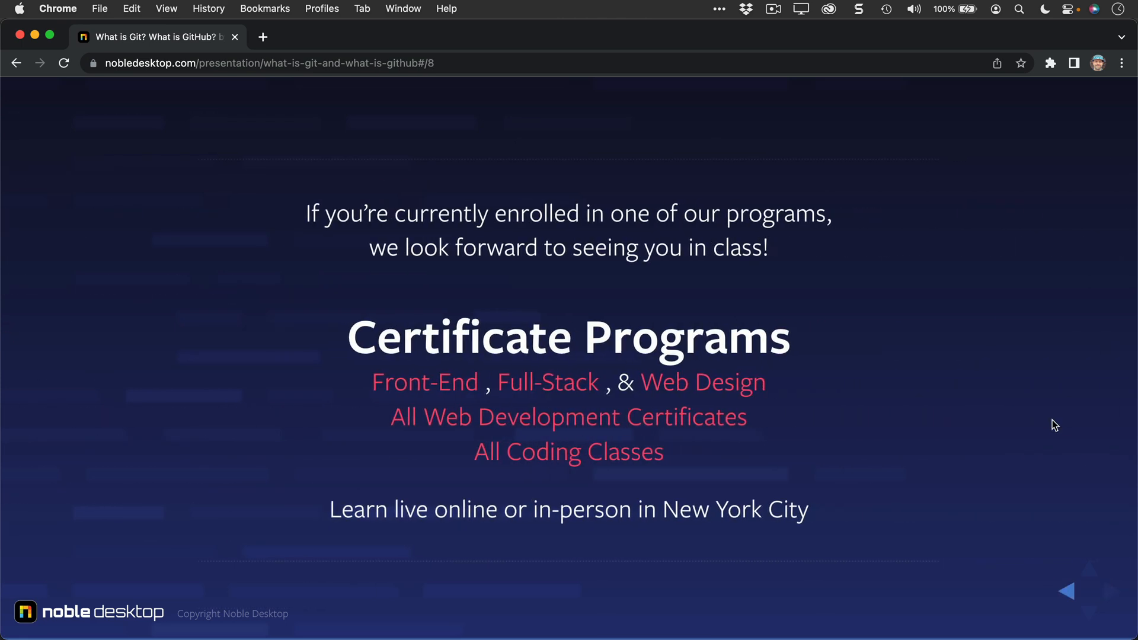